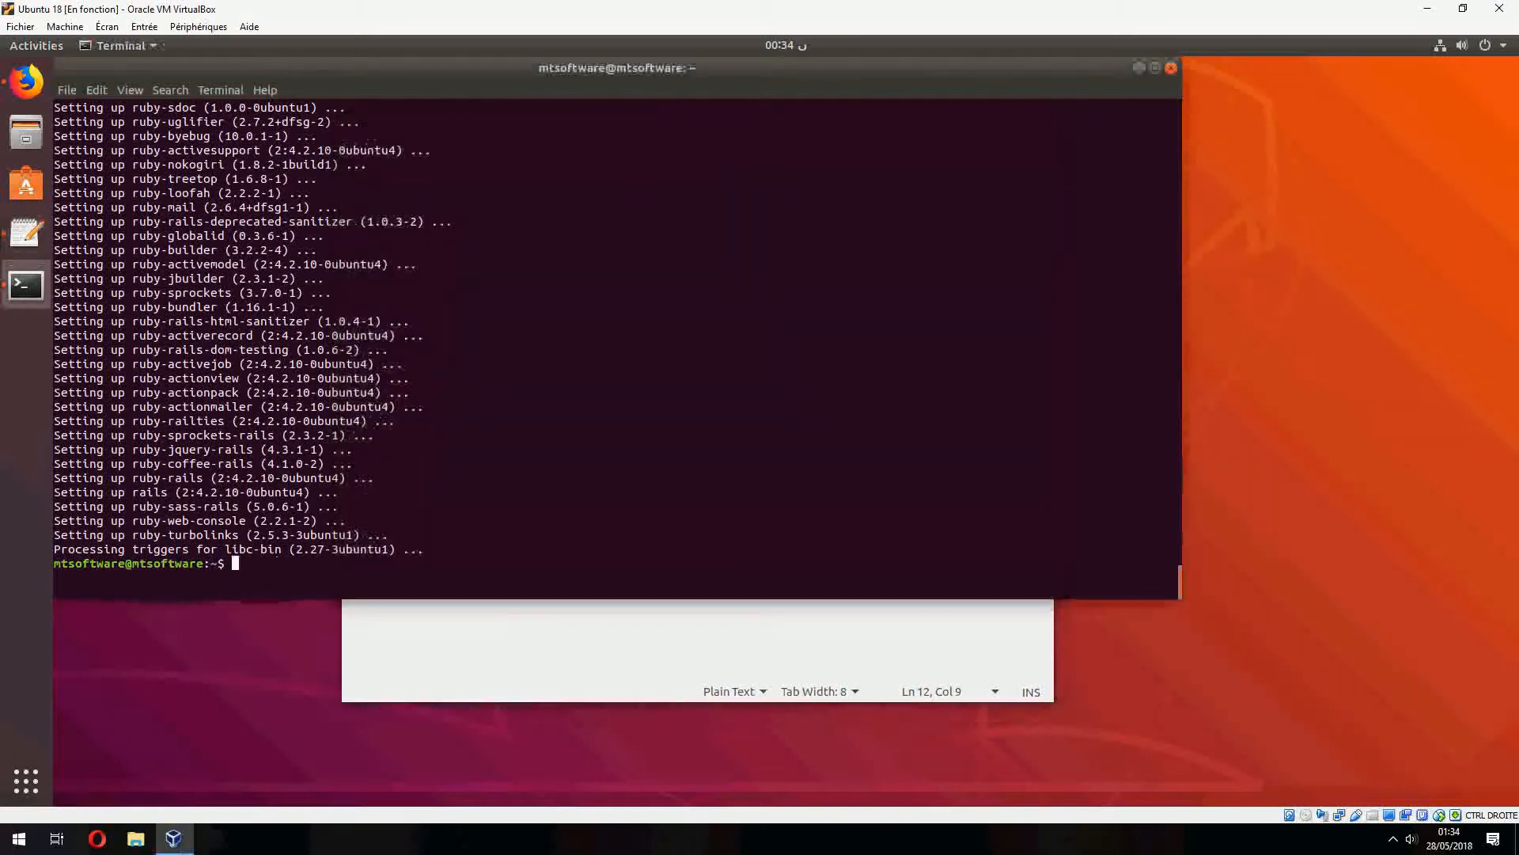
Step: Run the ruby and rails version checks, reporting Ruby 2.5.1 and Rails 4.2.10
{"action": "right_click", "coordinate": [547, 329]}
{"action": "type", "text": "ruby -v"}
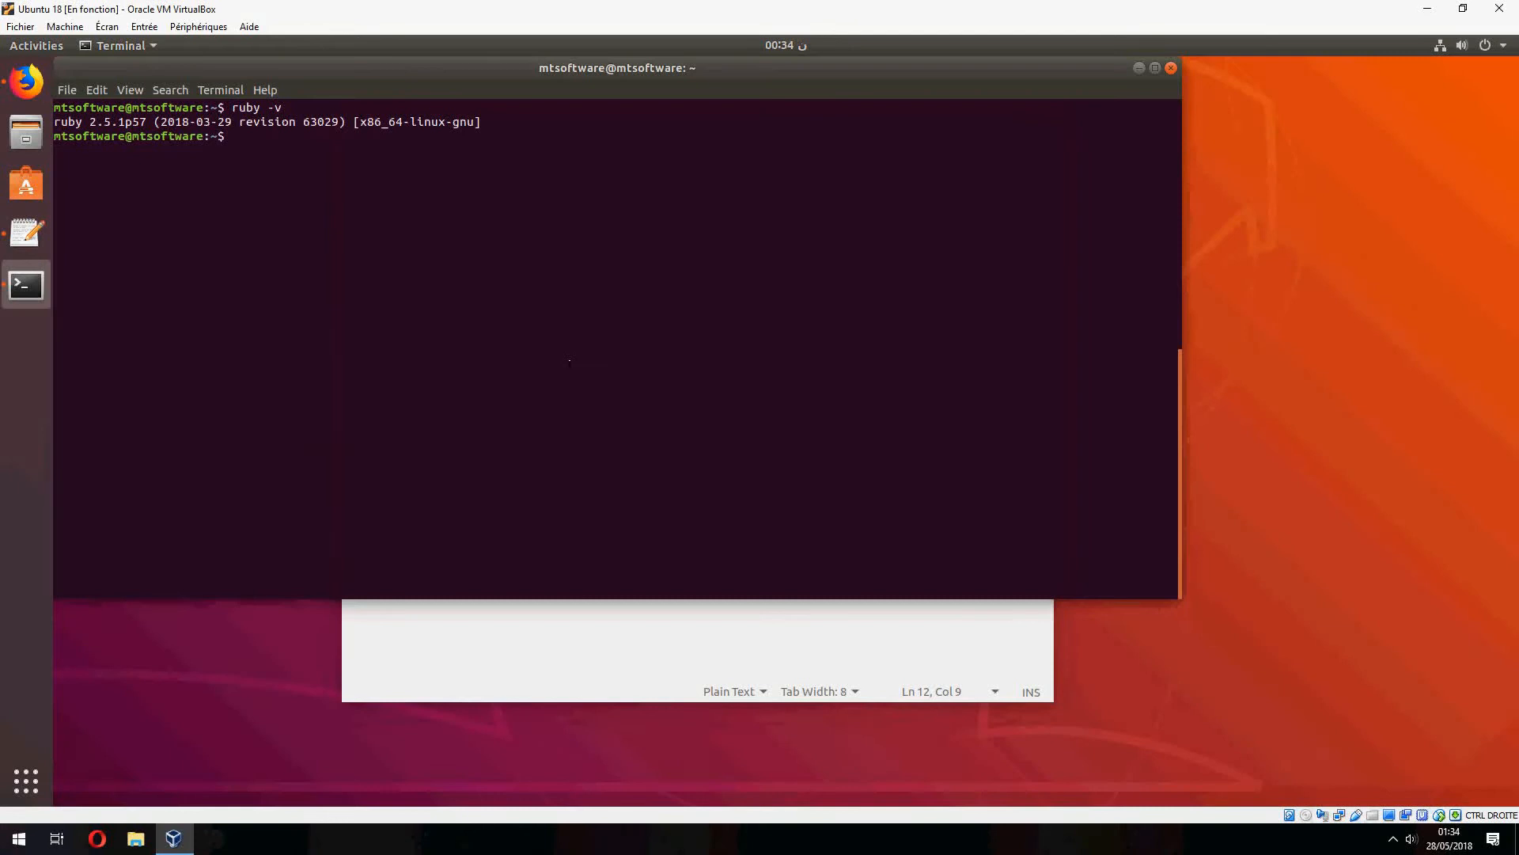
{"action": "type", "text": "rails"}
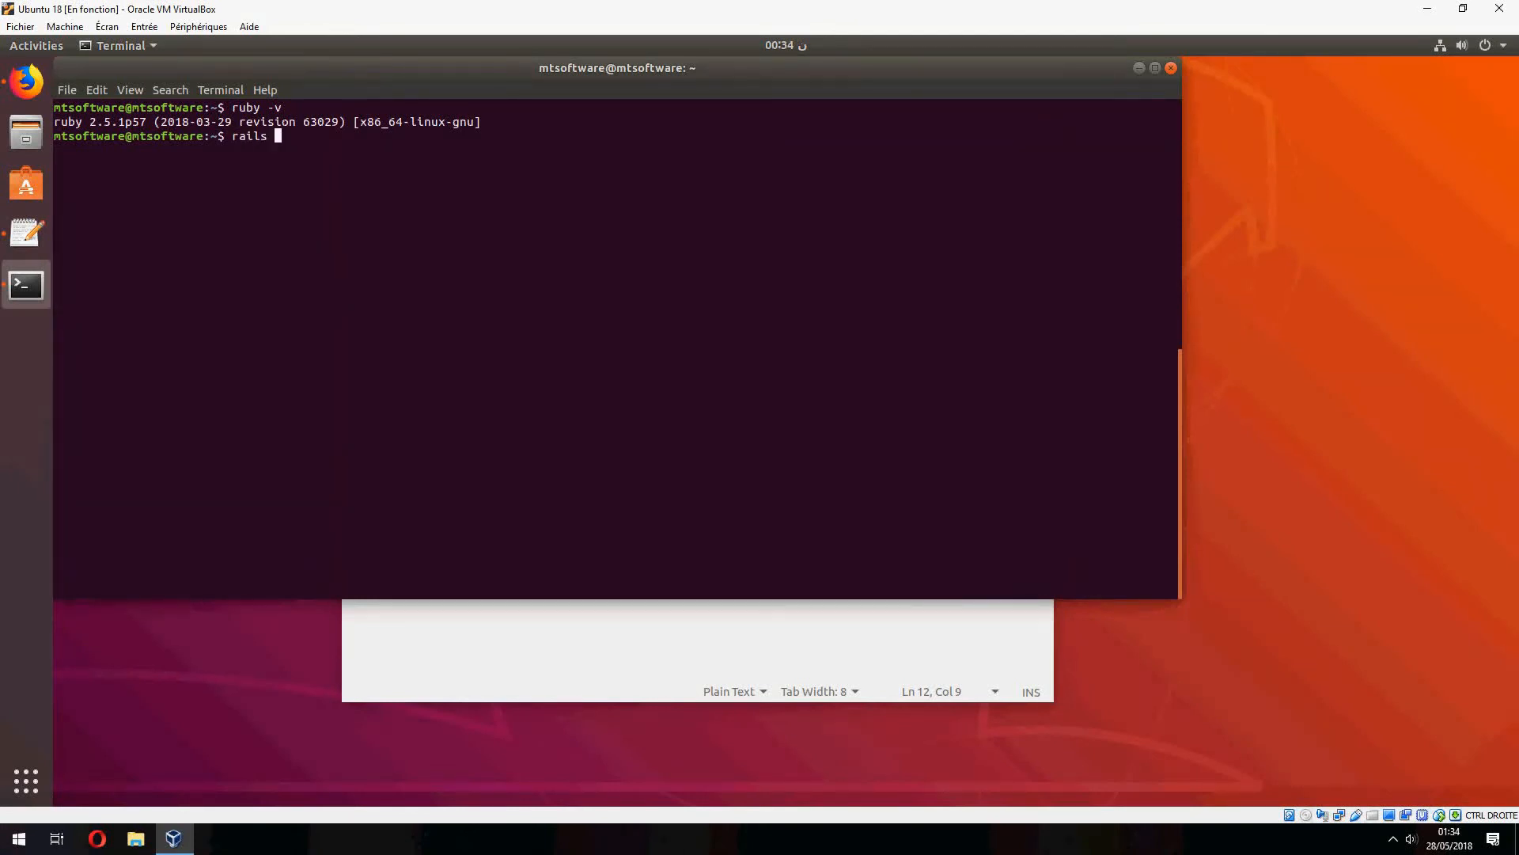
{"action": "key", "text": "Return"}
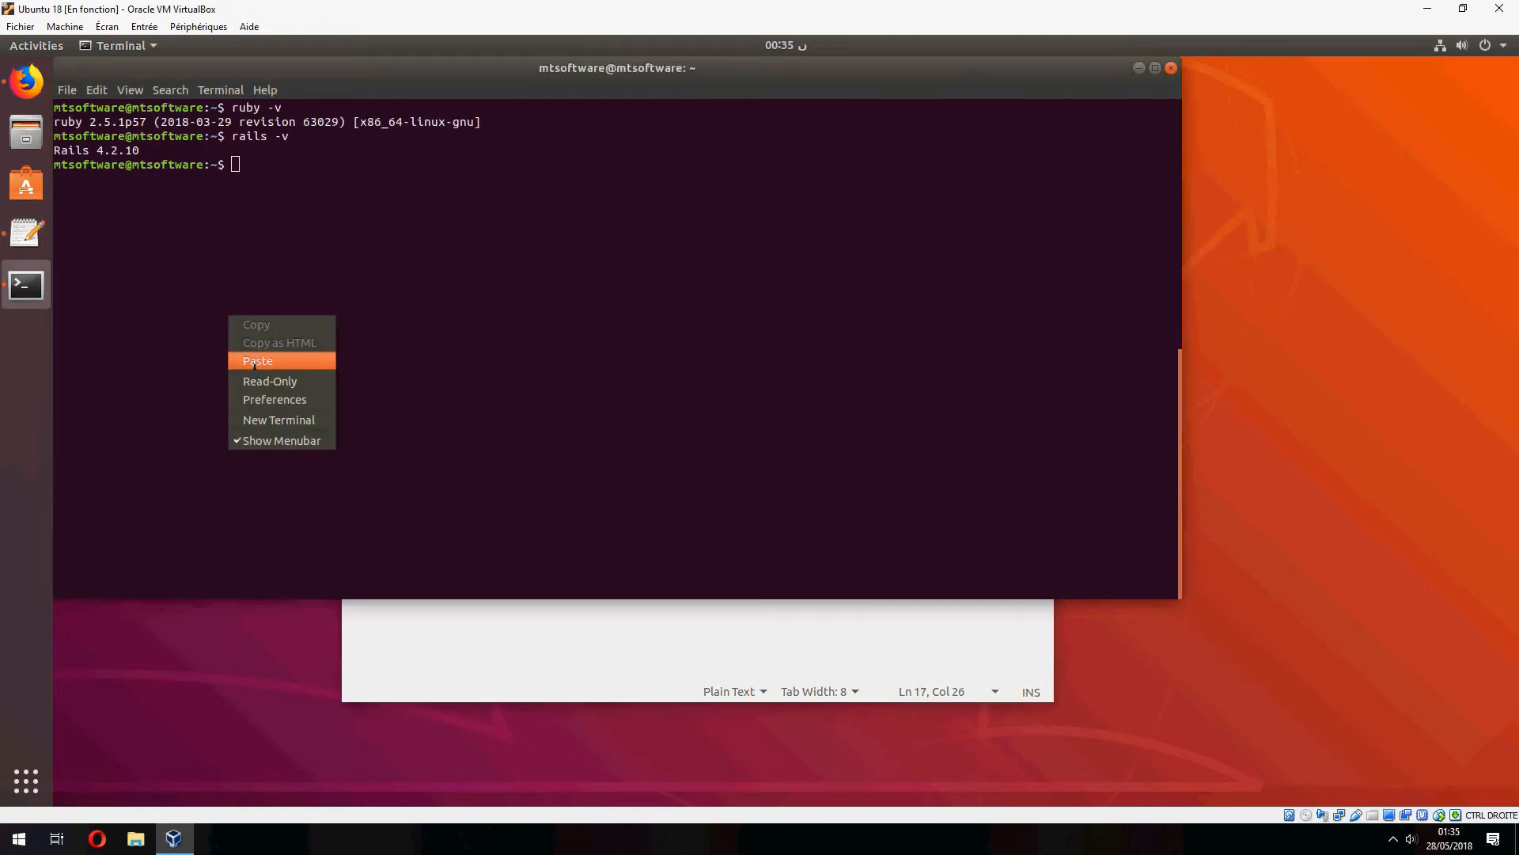
Step: Paste the prepared rails new linuxconfig command and move into the linuxconfig folder
{"action": "left_click", "coordinate": [256, 361]}
{"action": "type", "text": "cd linuxconfig/"}
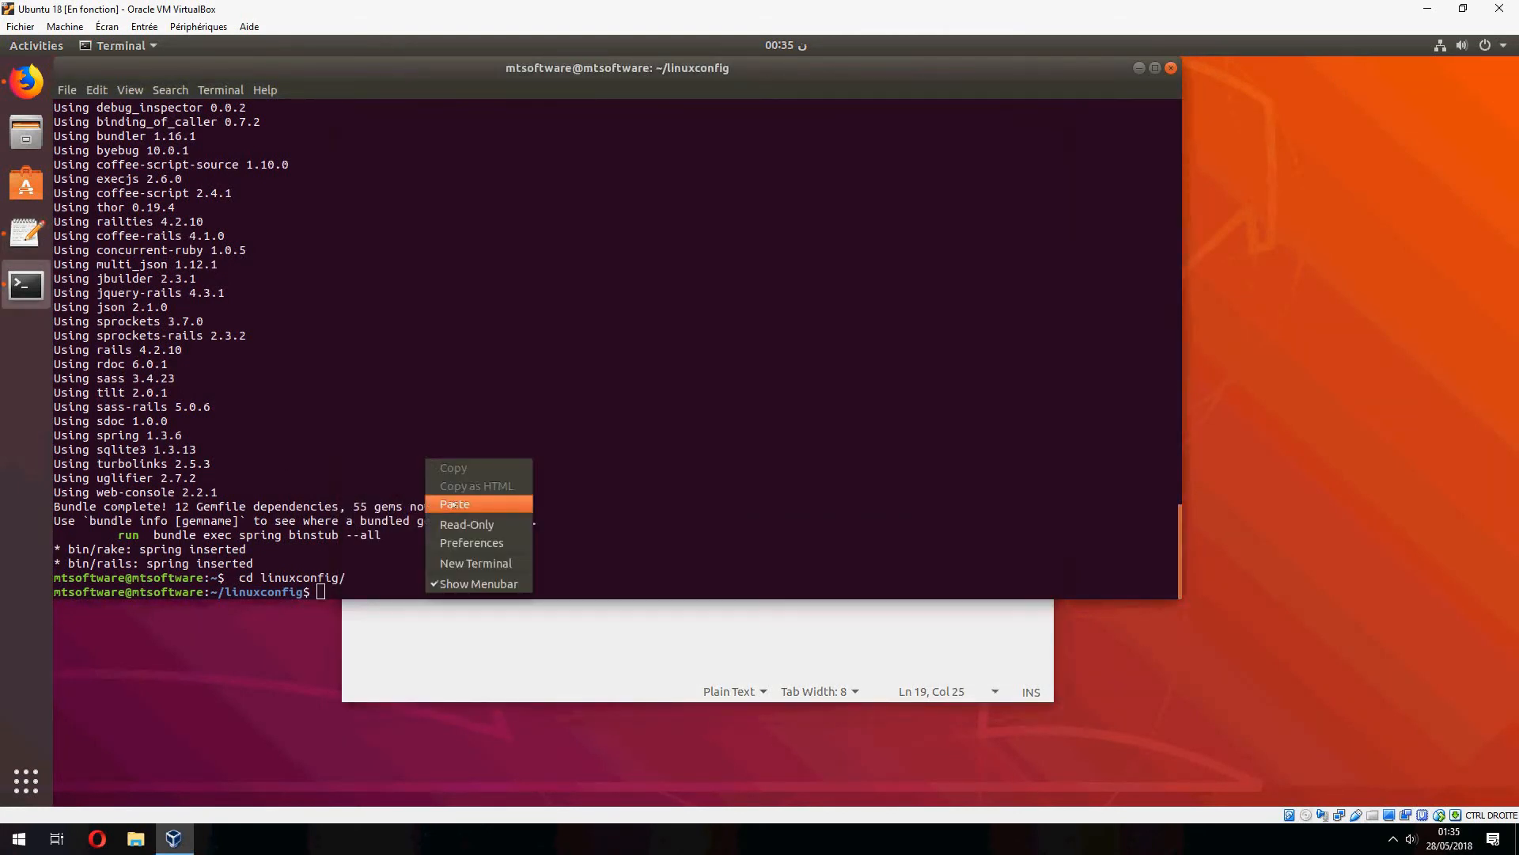
Step: Run 'rails s -b 127.0.0.1' so WEBrick listens on port 3000
{"action": "left_click", "coordinate": [455, 503]}
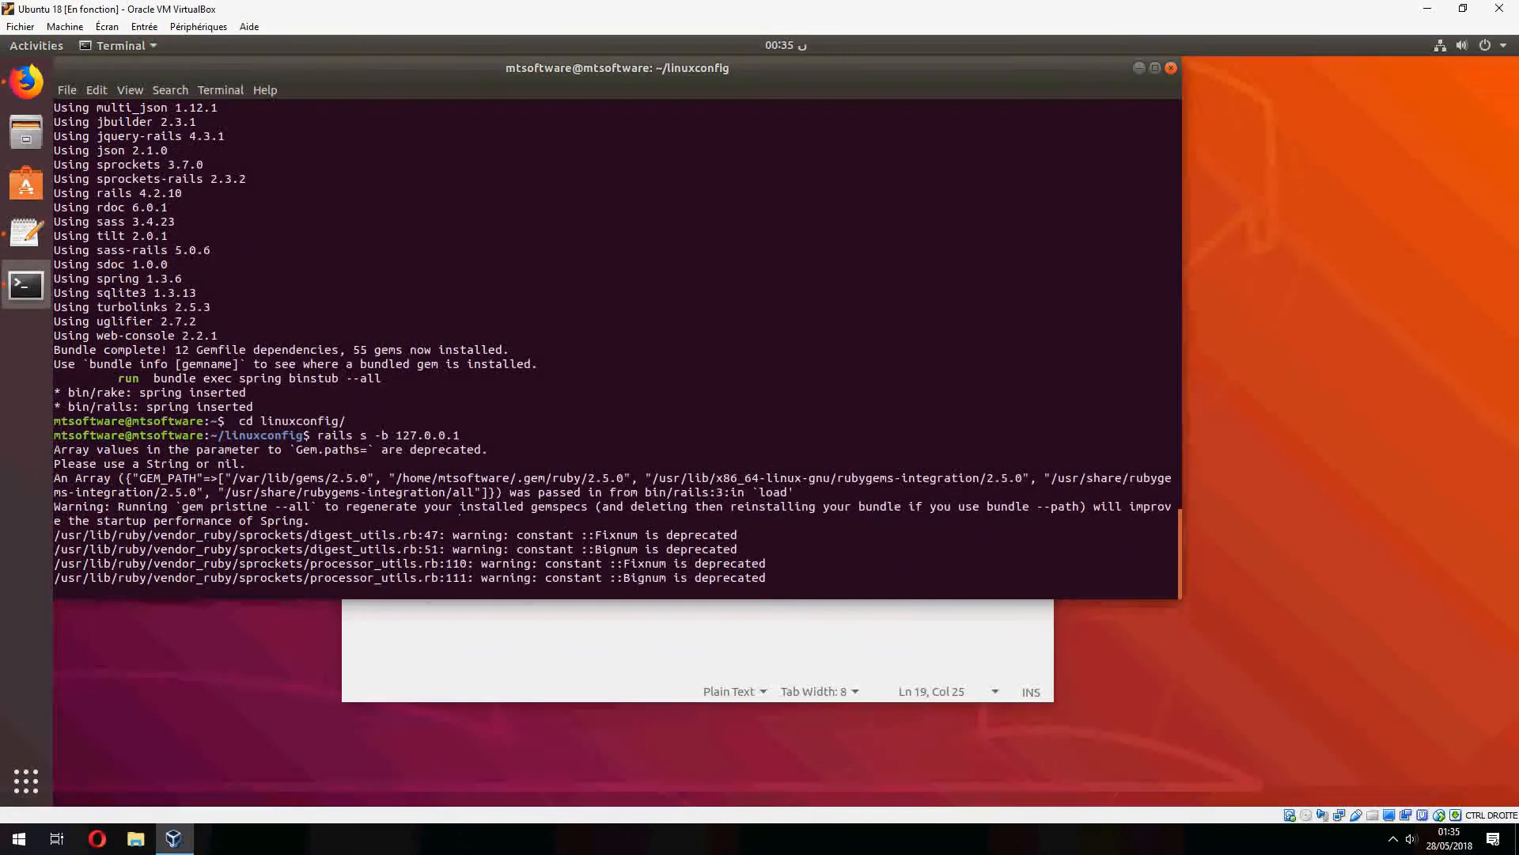
{"action": "key", "text": "Return"}
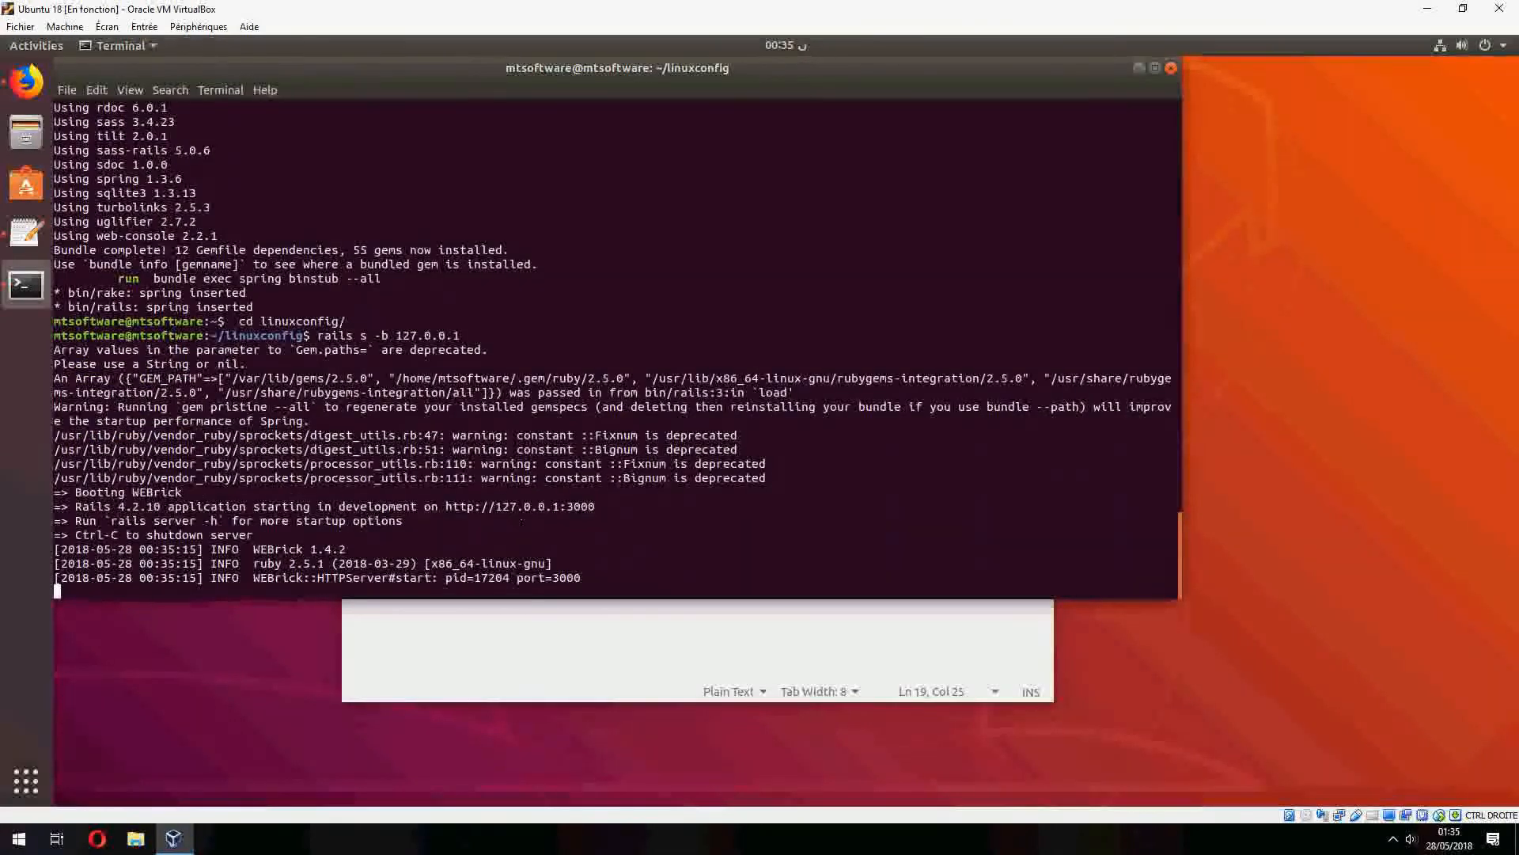
{"action": "mouse_move", "coordinate": [329, 845]}
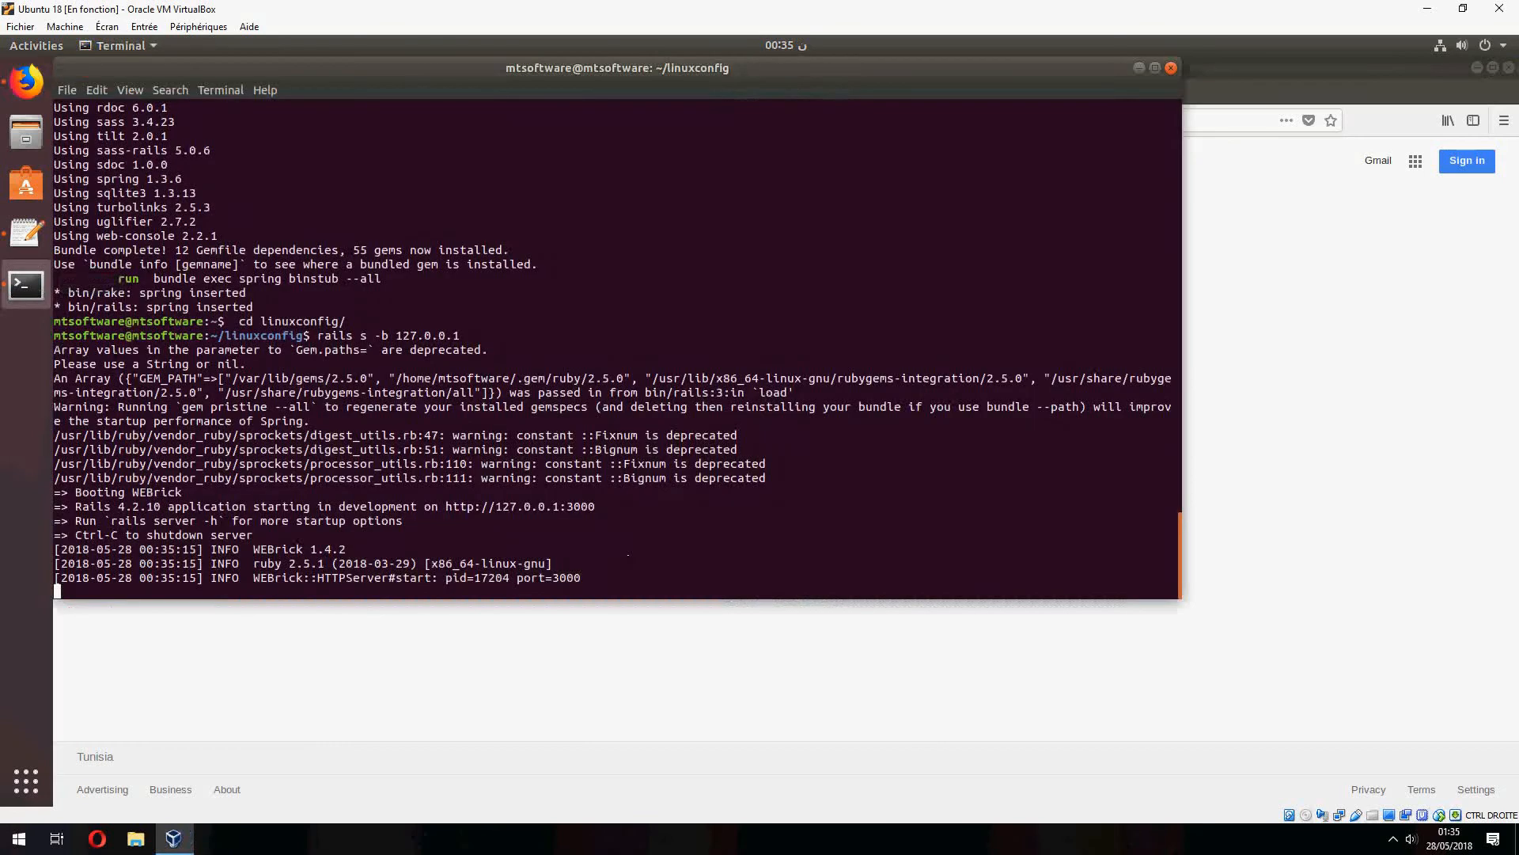
{"action": "mouse_move", "coordinate": [593, 602]}
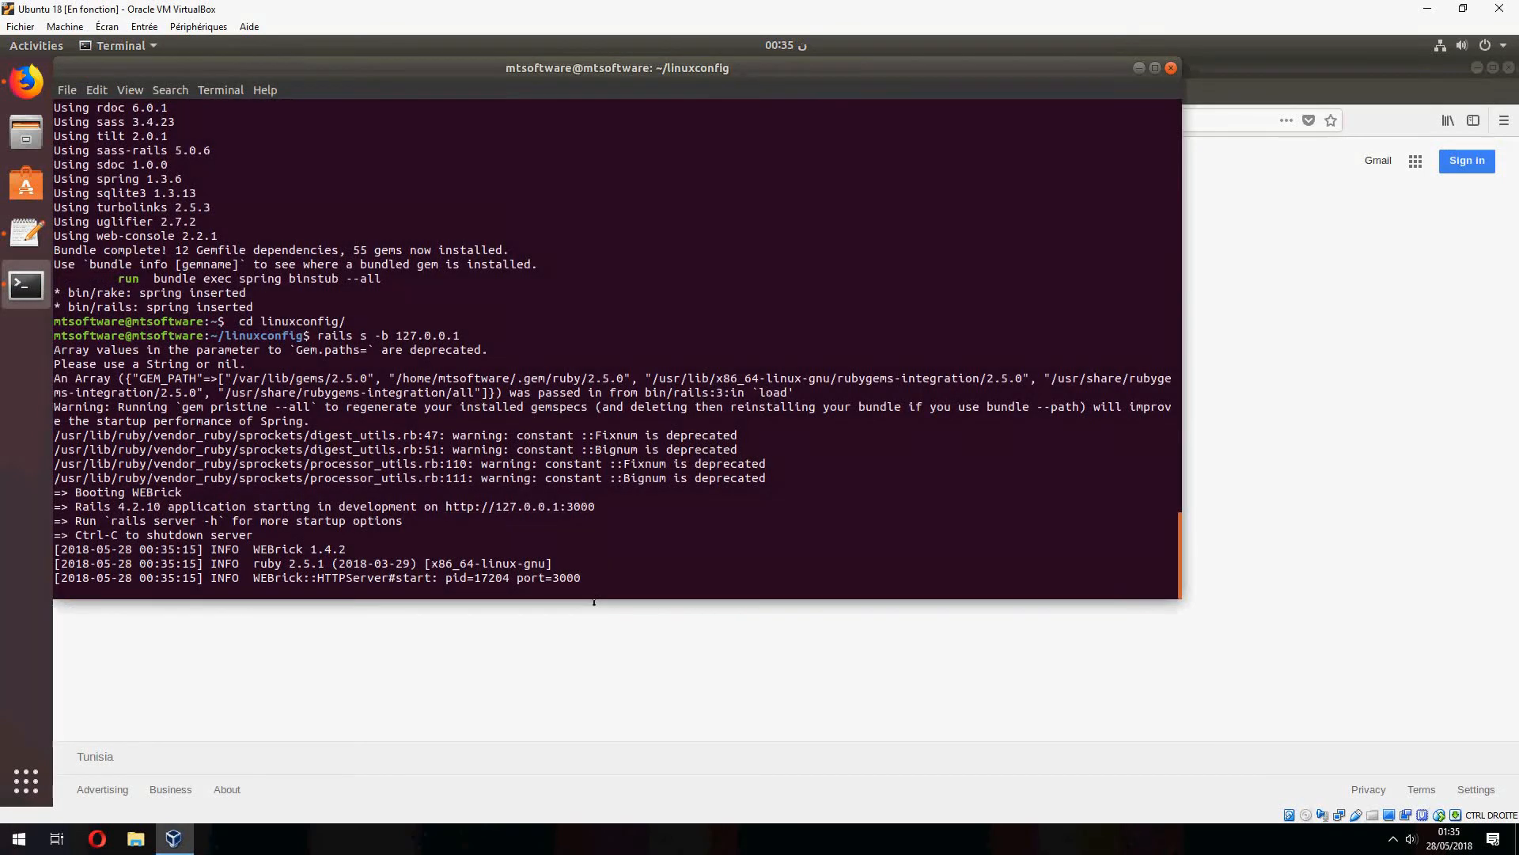
Step: Bring Firefox forward to load 127.0.0.1:3000 and view the Welcome aboard page
{"action": "double_click", "coordinate": [517, 507]}
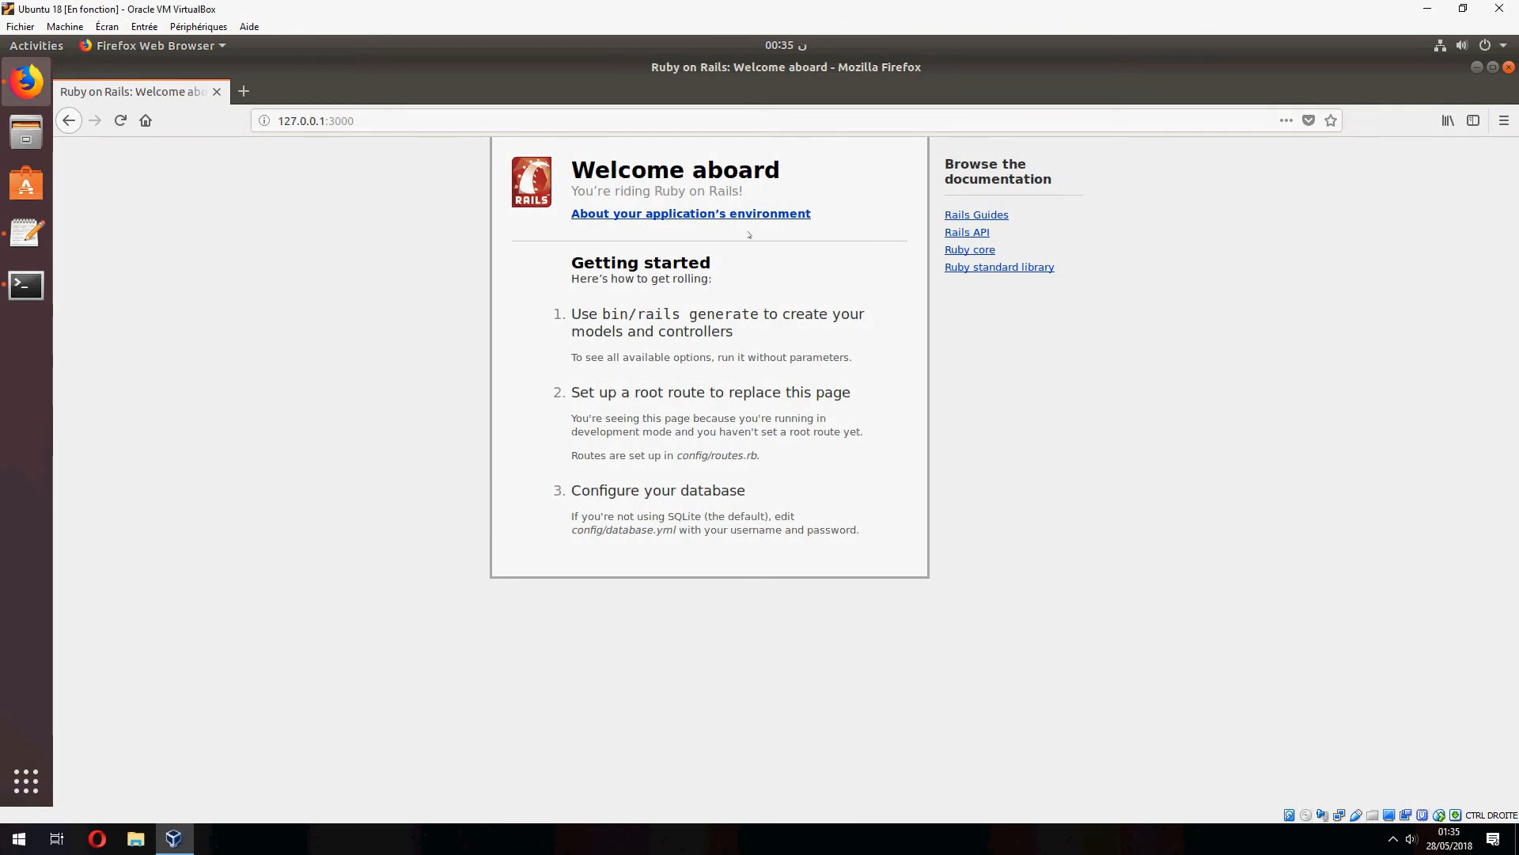
{"action": "mouse_move", "coordinate": [819, 270]}
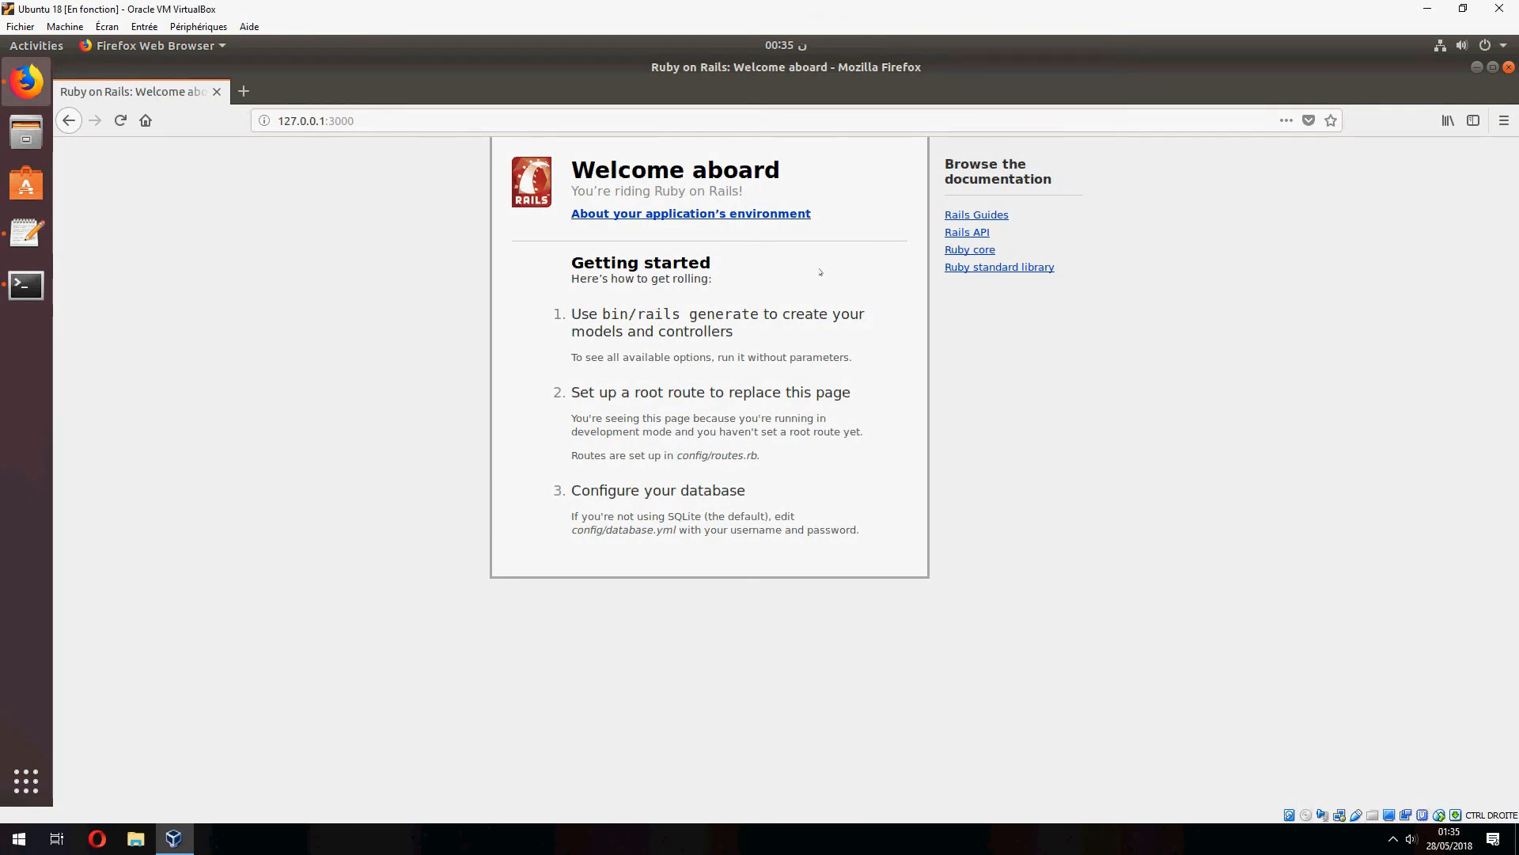
{"action": "mouse_move", "coordinate": [1204, 338]}
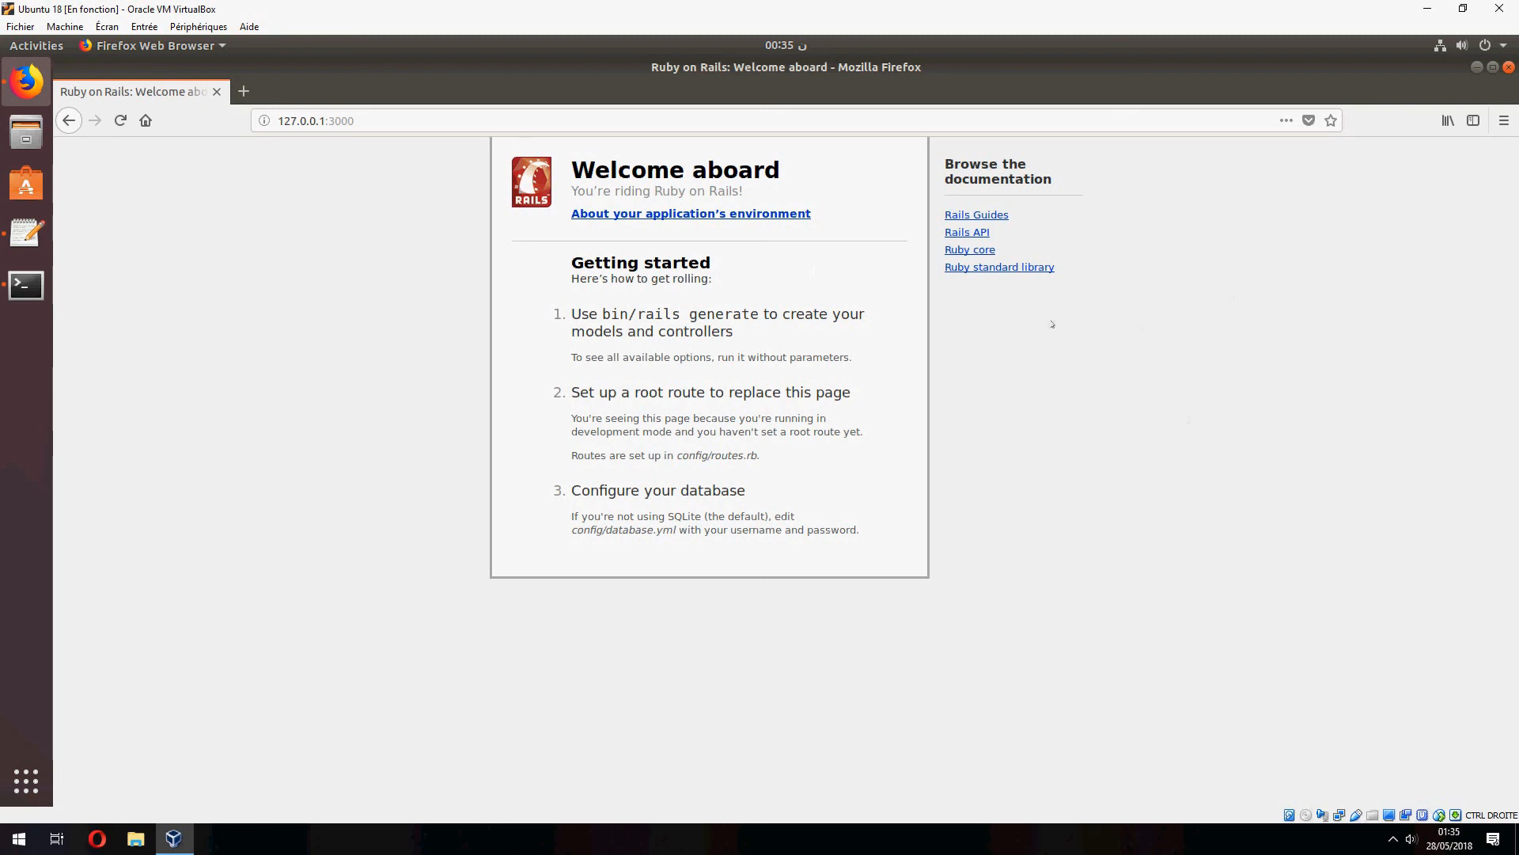
{"action": "mouse_move", "coordinate": [1138, 413]}
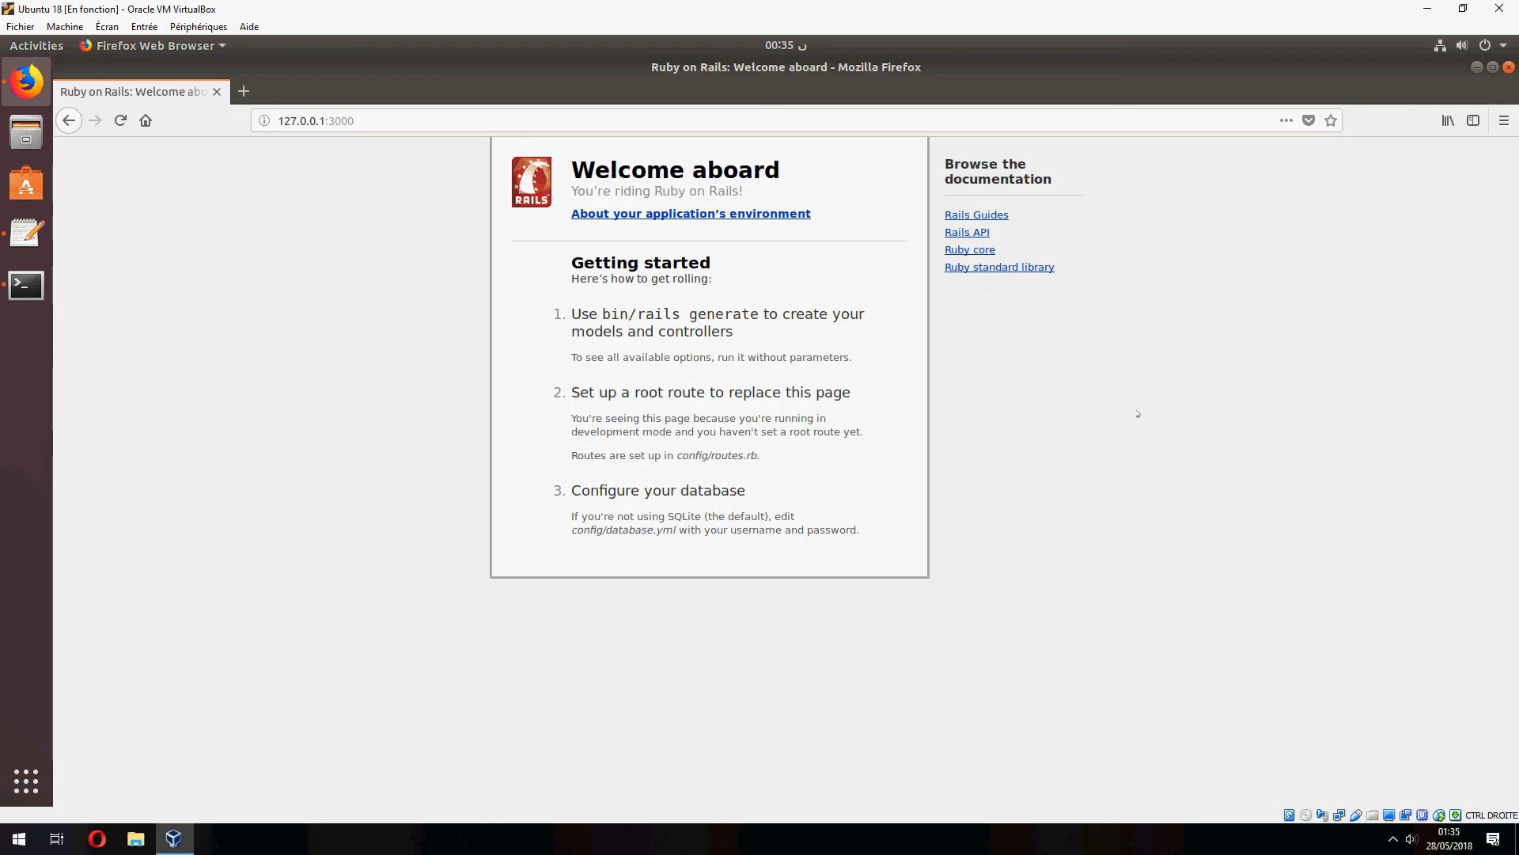